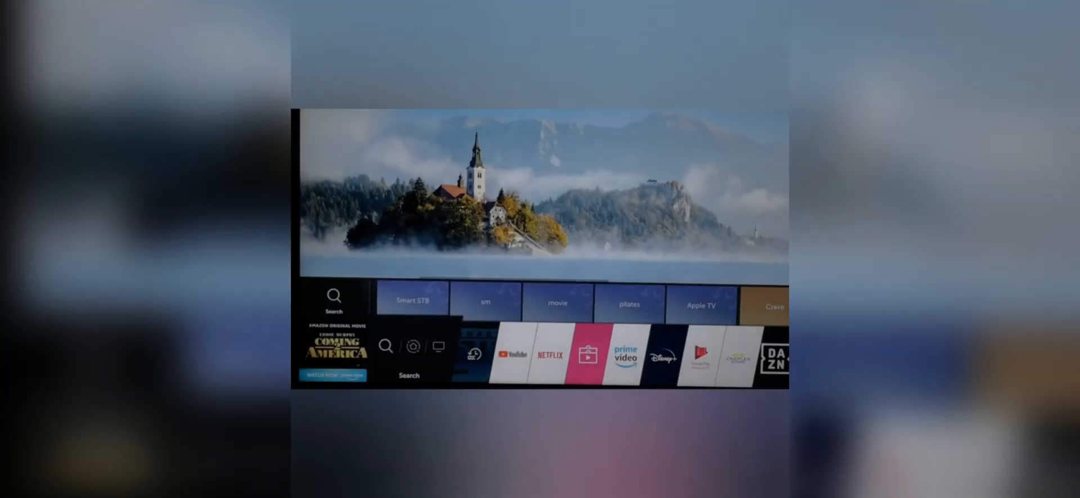
# - Launch the Smart STB app from the Android TV launcher row
pyautogui.click(334, 296)
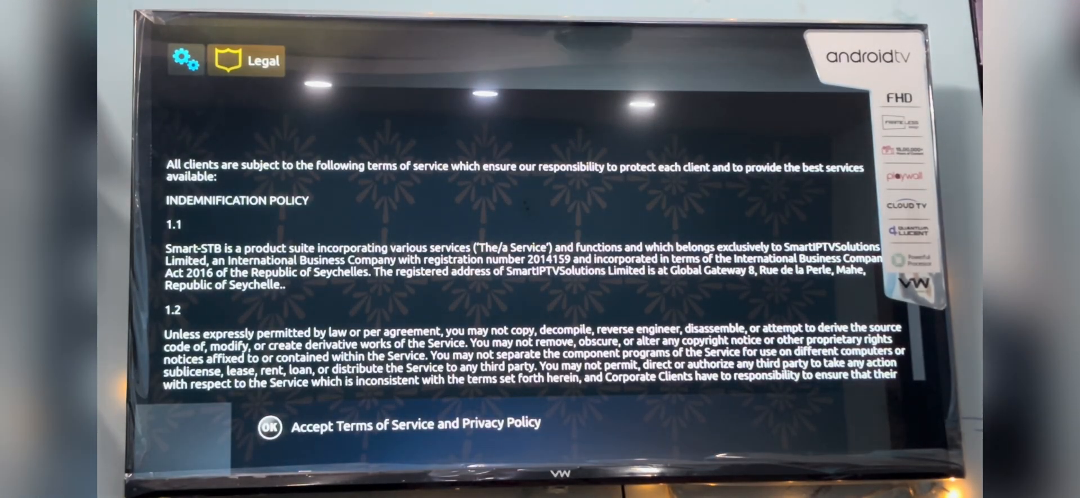
# - Accept the terms and privacy policy to start the free trial, then move the main menu to Settings
pyautogui.click(269, 425)
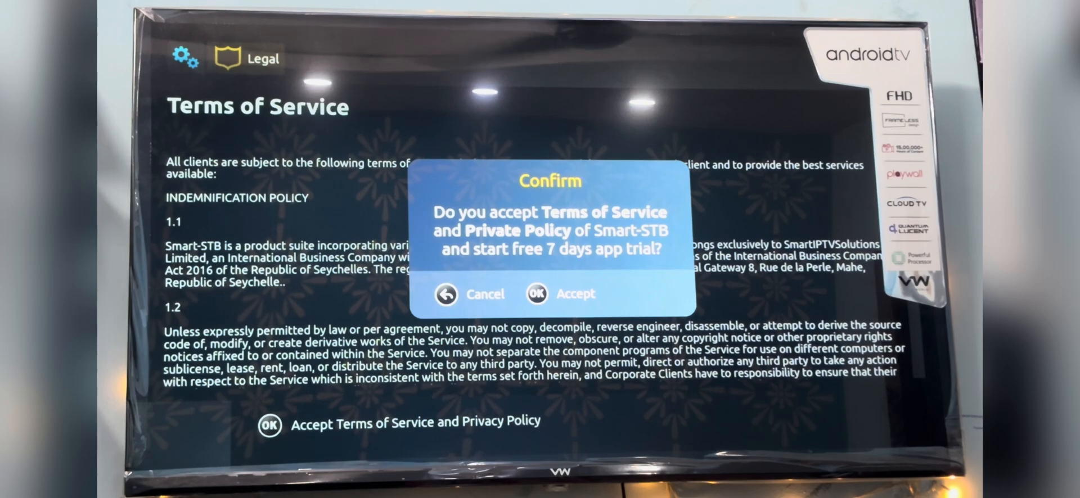
pyautogui.click(560, 293)
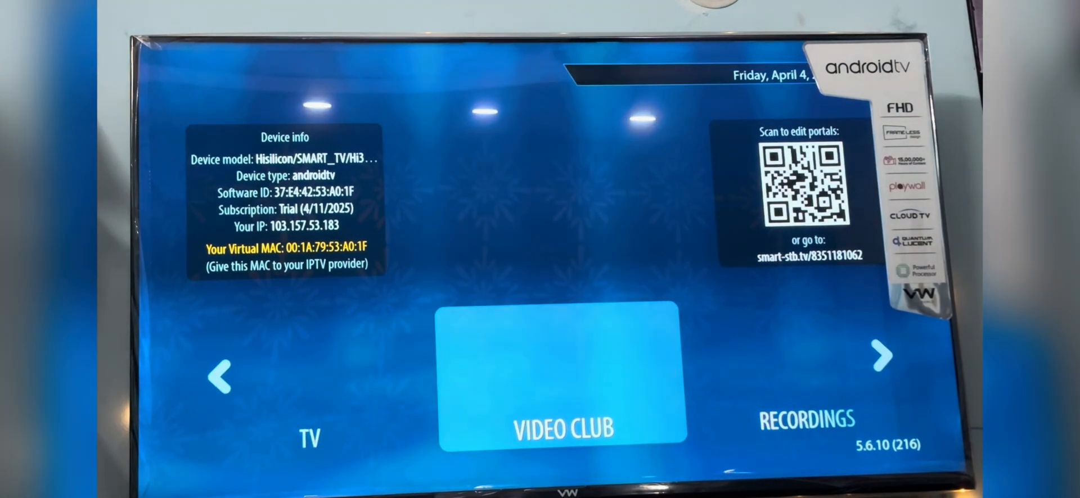
pyautogui.click(881, 355)
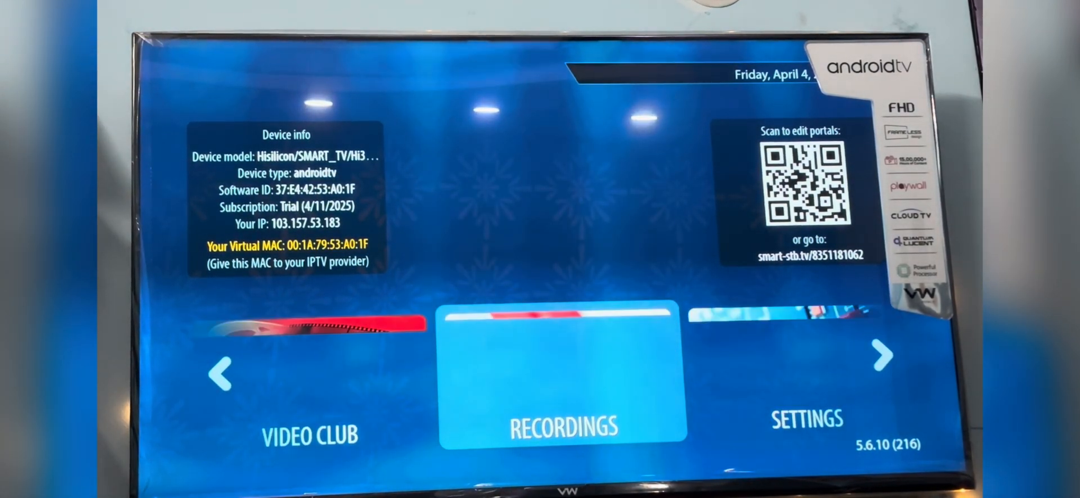
pyautogui.click(880, 356)
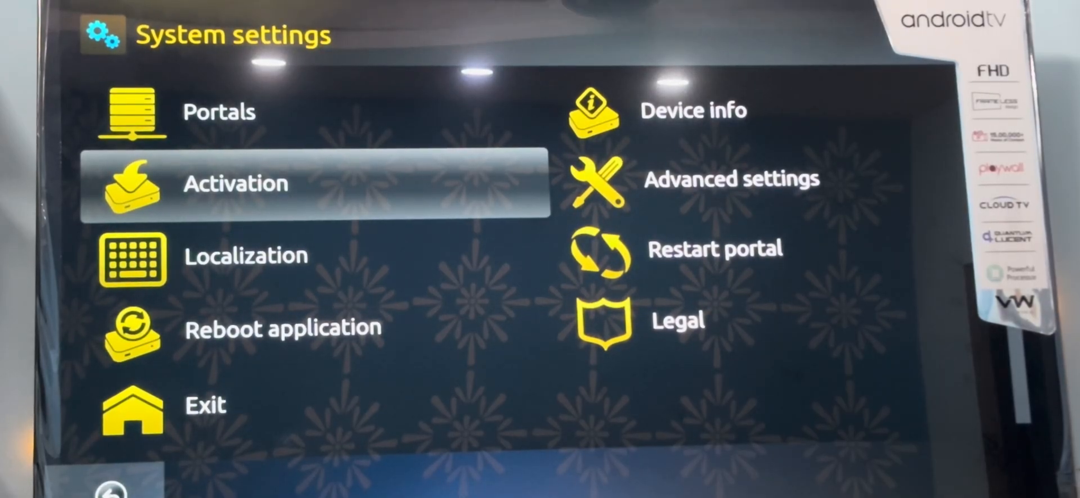
# - Choose Activation in System settings and confirm replacing the trial with a different license
pyautogui.click(236, 183)
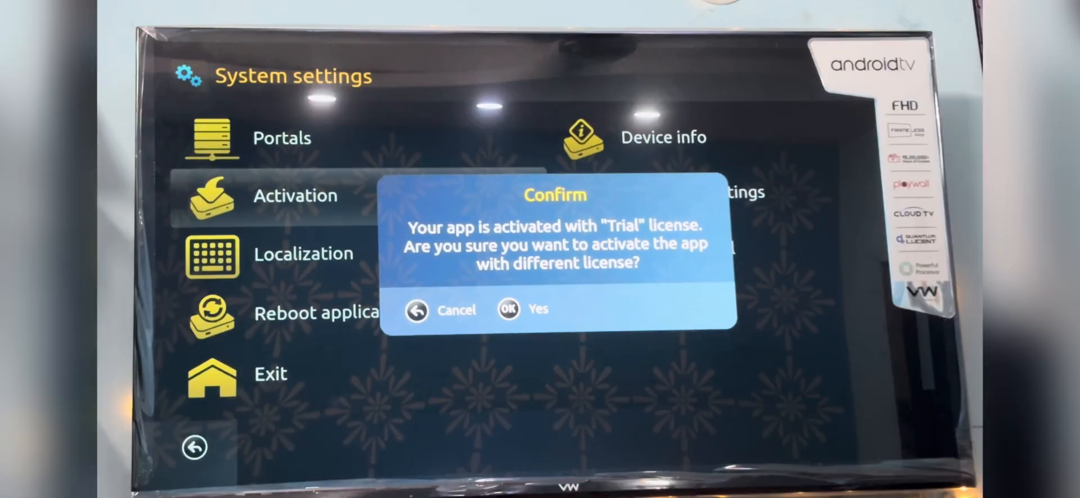
pyautogui.click(508, 309)
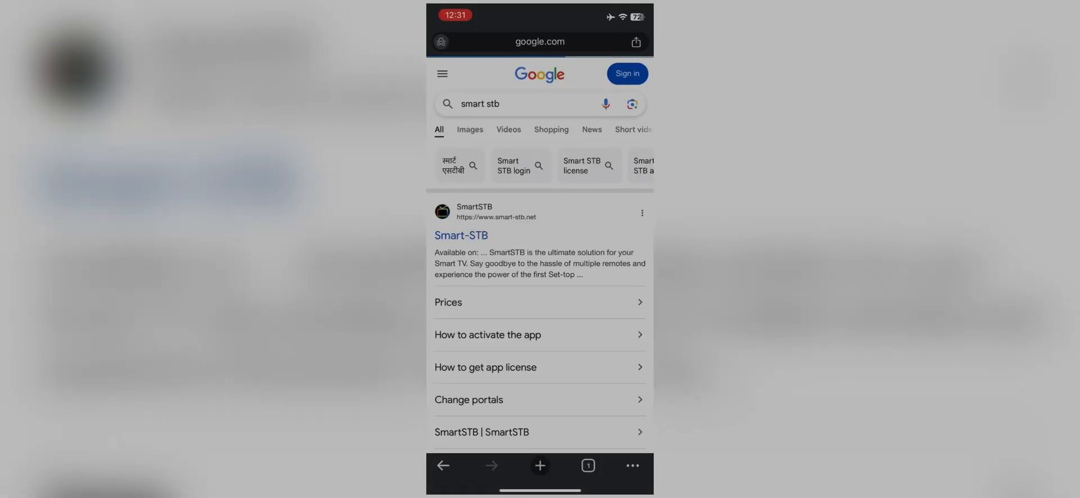
# - Load smart-stb.net from the search results as a desktop site and accept its cookies
pyautogui.click(462, 236)
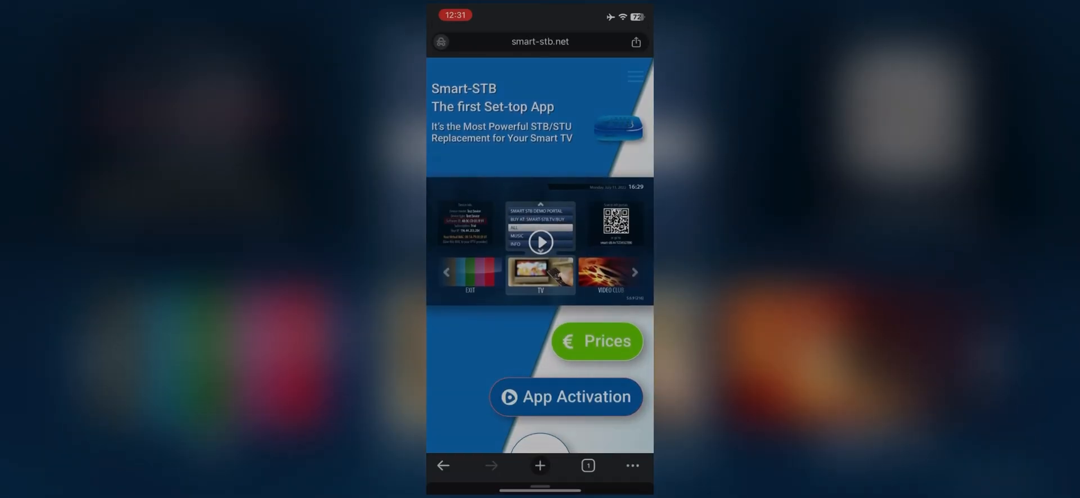
pyautogui.click(631, 466)
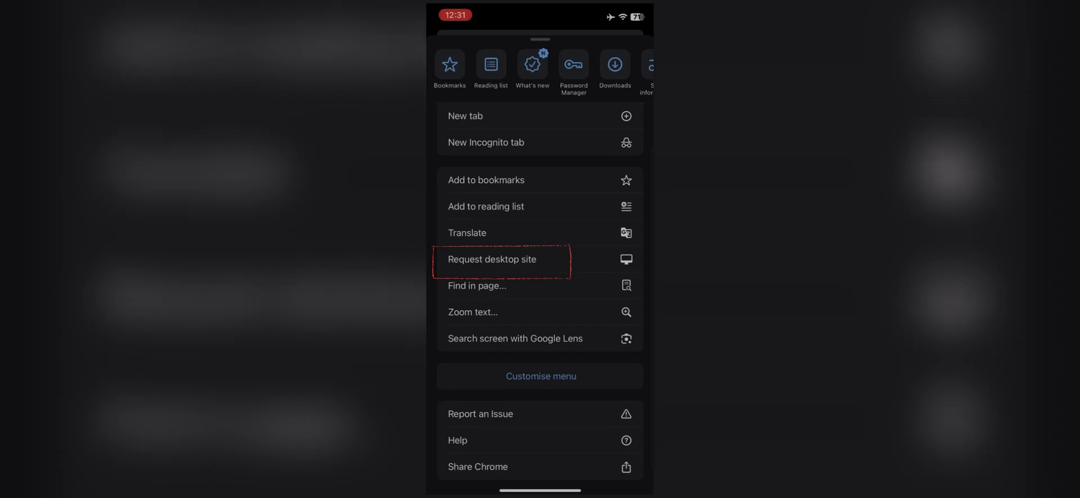
pyautogui.click(491, 259)
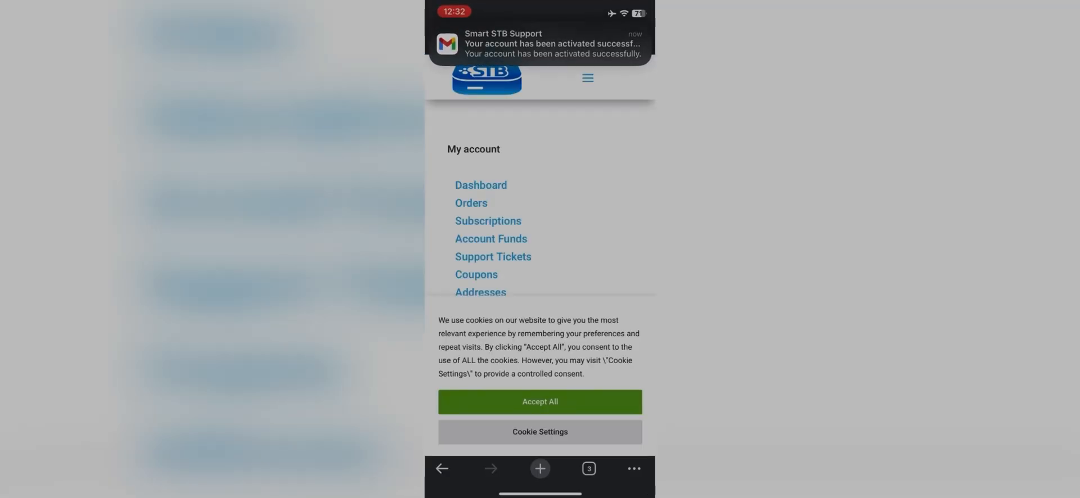
pyautogui.click(539, 402)
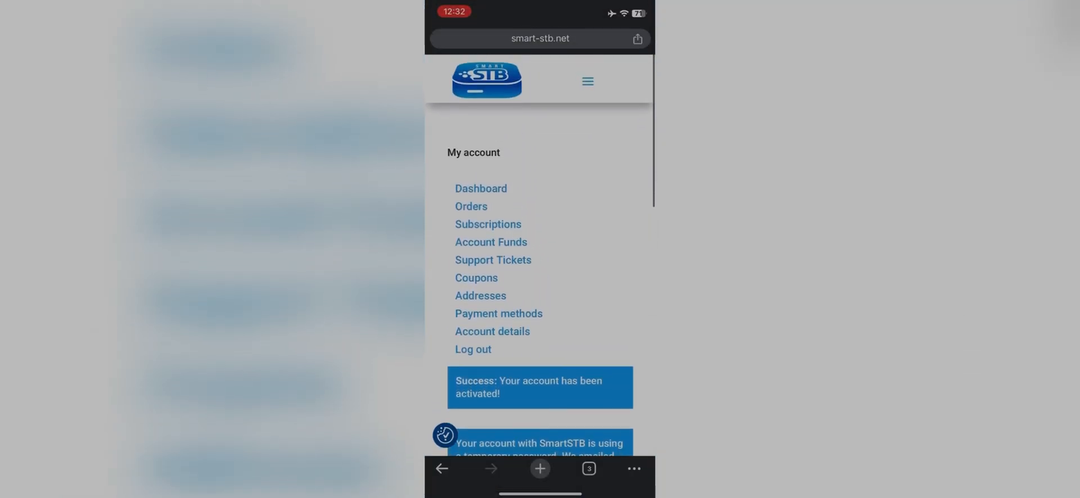
pyautogui.scroll(-3)
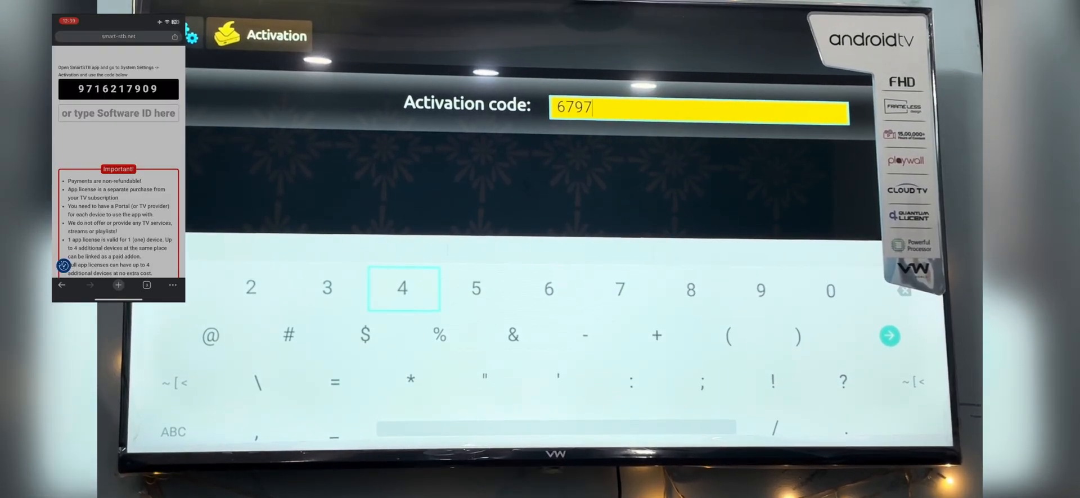
# - Enter the remaining digits of the activation code on the TV's on-screen keyboard
pyautogui.click(475, 288)
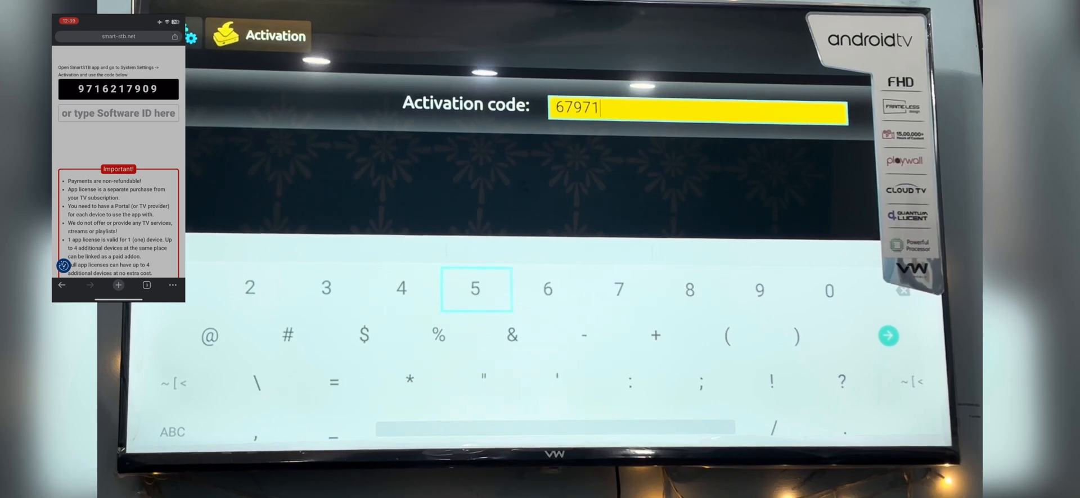
pyautogui.click(617, 288)
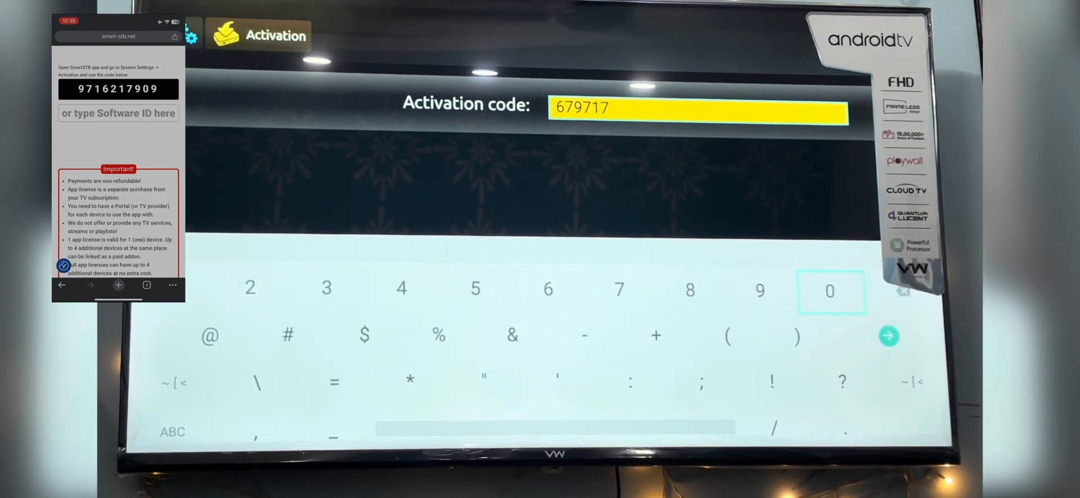
pyautogui.click(830, 291)
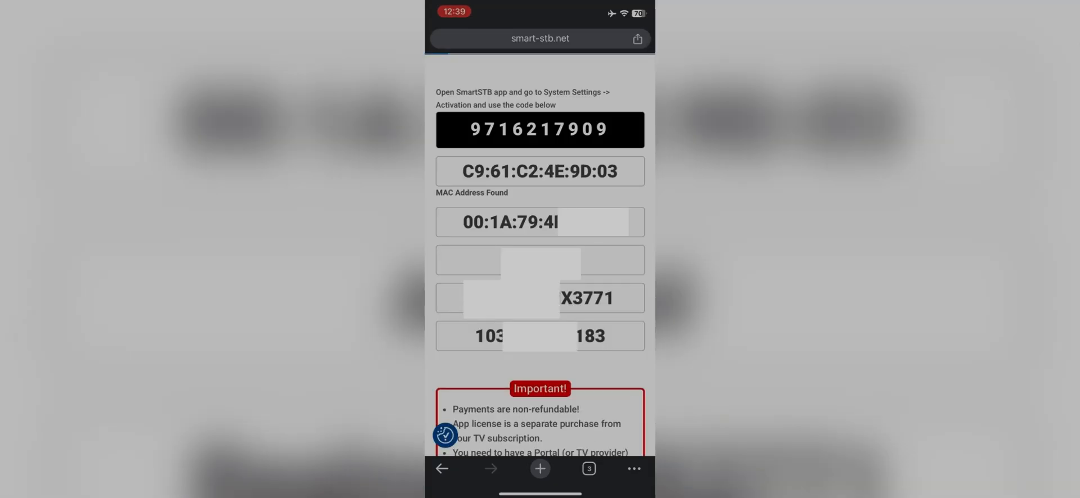
# - Scroll down the signup page to the form with the activation code, Software ID and Virtual MAC fields
pyautogui.scroll(-3)
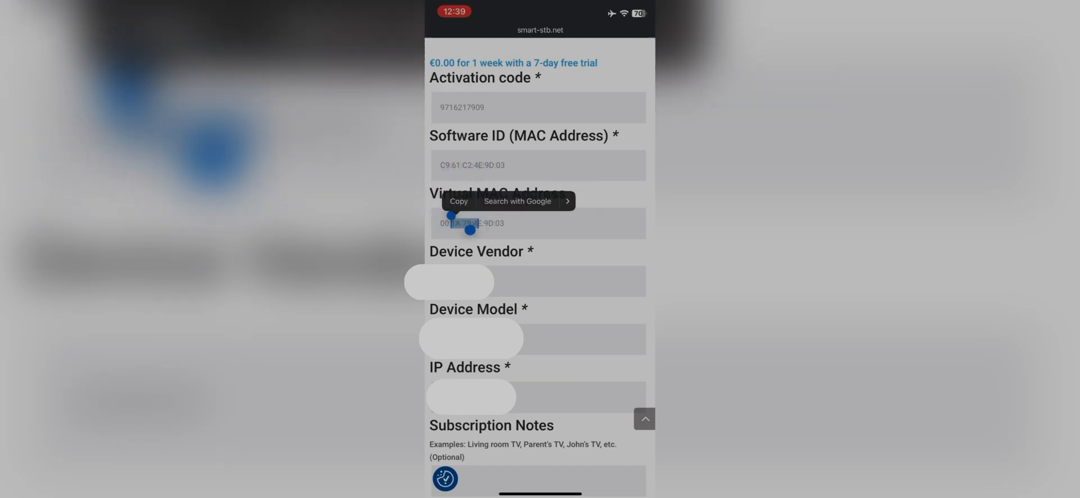
pyautogui.scroll(-3)
pyautogui.write('Xy')
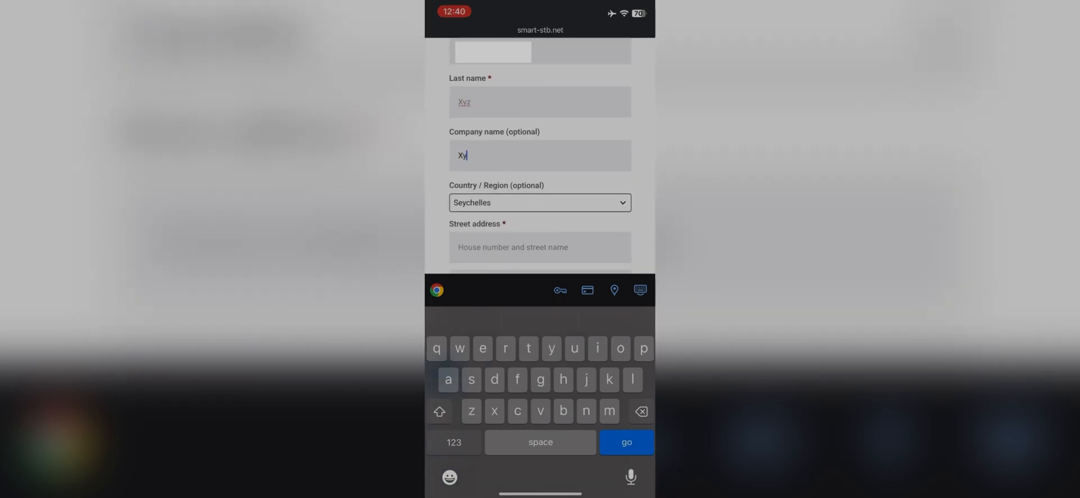
# - Enter company 'Streamline services' and select United States (US) as the billing country
pyautogui.write('Streamline services')
pyautogui.click(540, 248)
pyautogui.write('250 west')
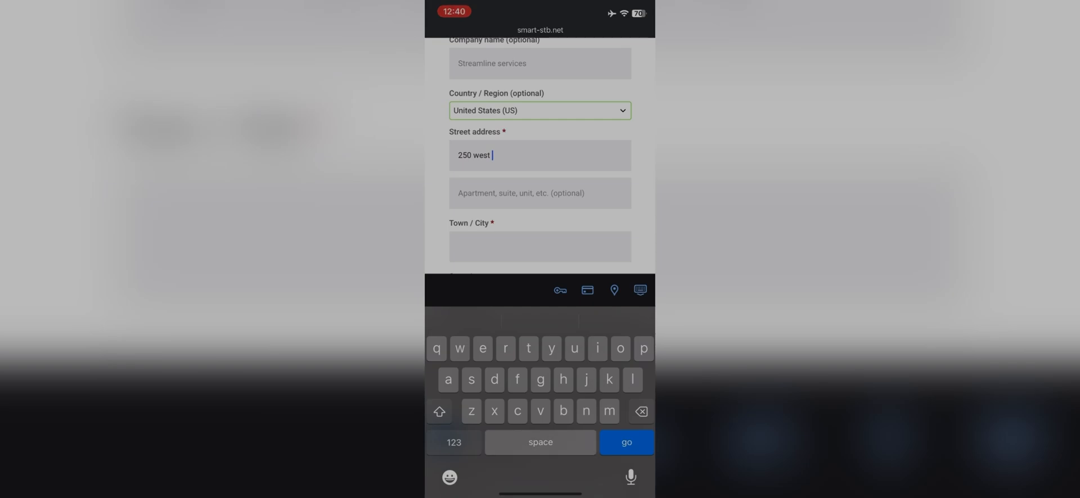
pyautogui.click(624, 442)
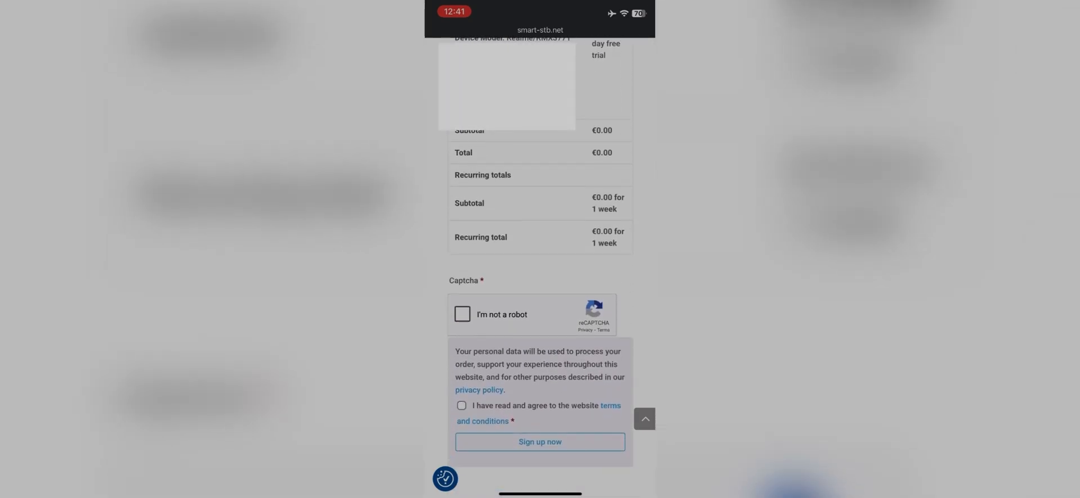
# - Complete the 'I'm not a robot' captcha and scroll to the signup confirmation
pyautogui.click(462, 314)
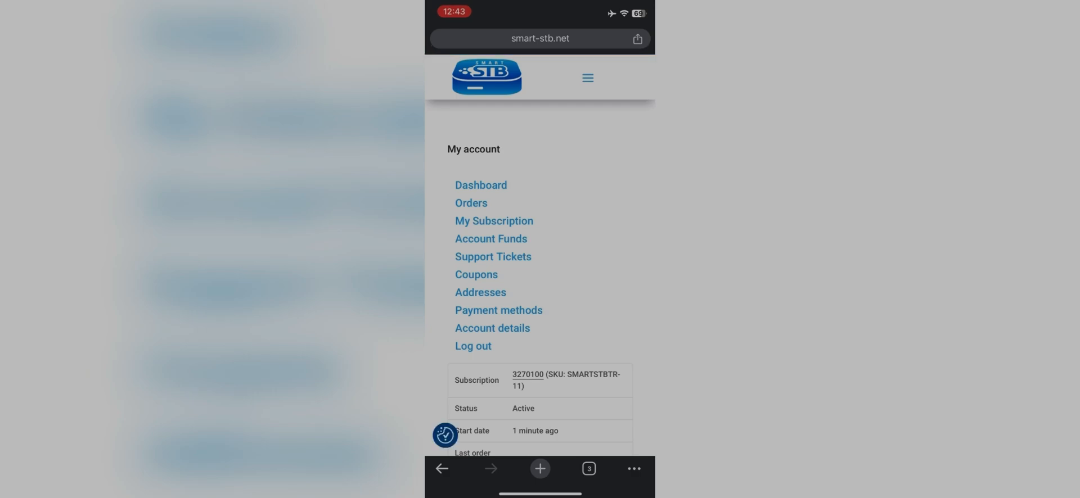
pyautogui.scroll(-3)
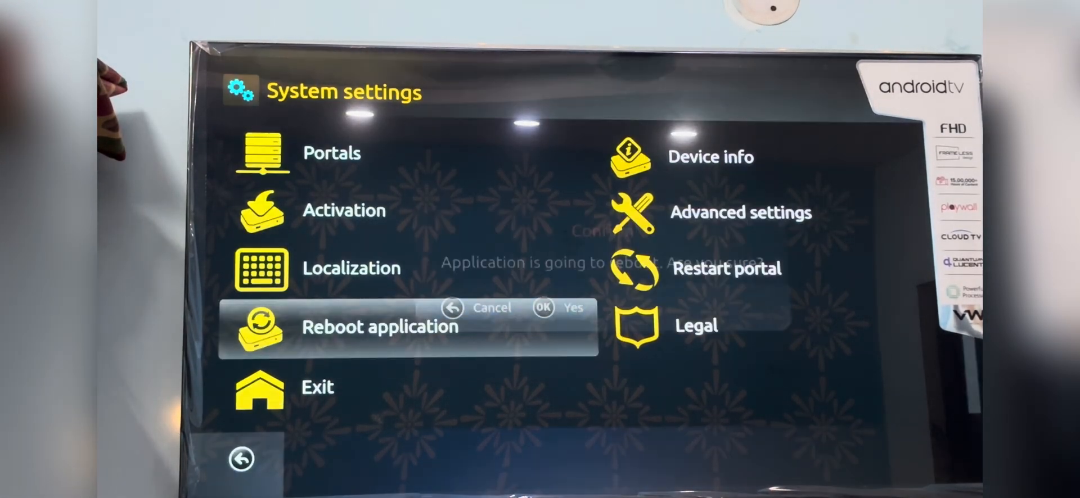
# - Confirm rebooting the Smart-STB application
pyautogui.click(558, 308)
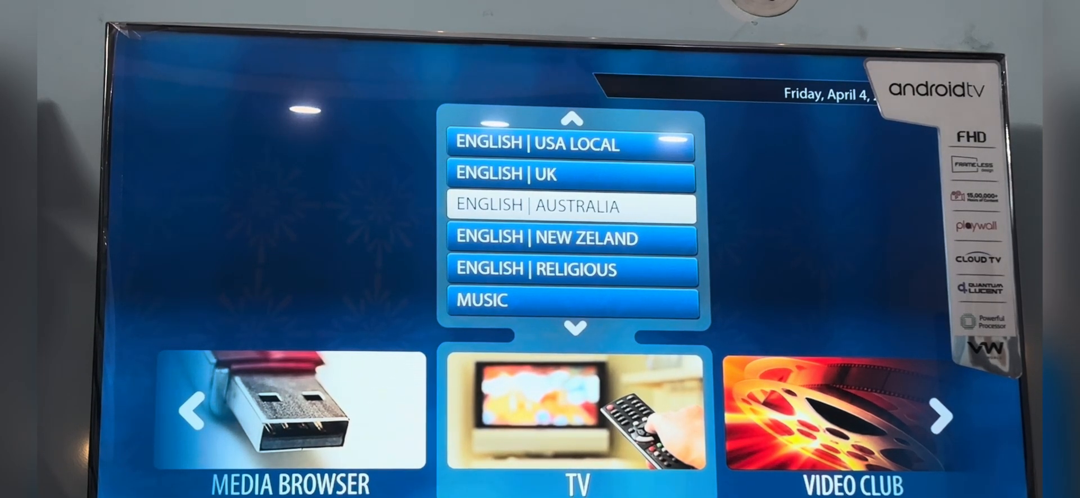
# - Scroll the live TV categories down to ENGLISH | USA and load its channel list
pyautogui.scroll(-3)
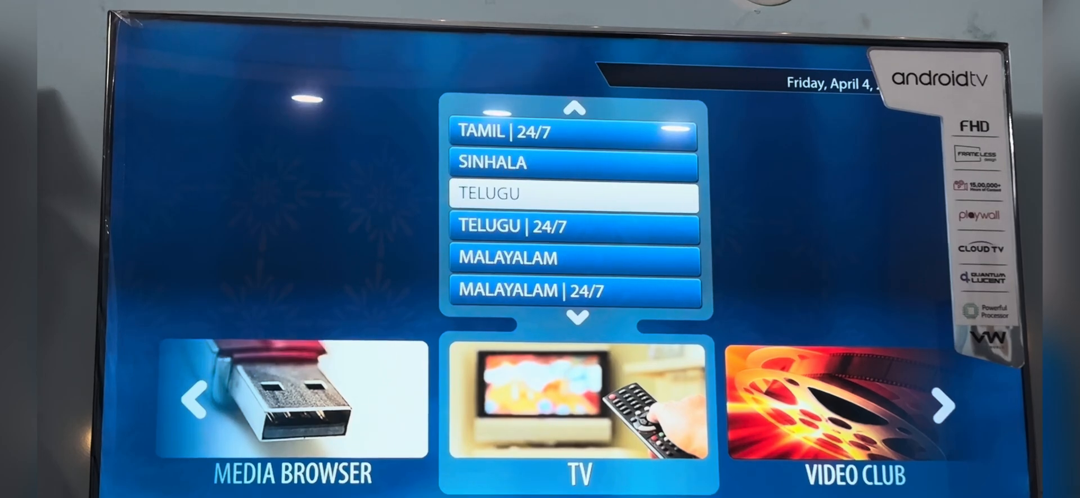
pyautogui.scroll(-3)
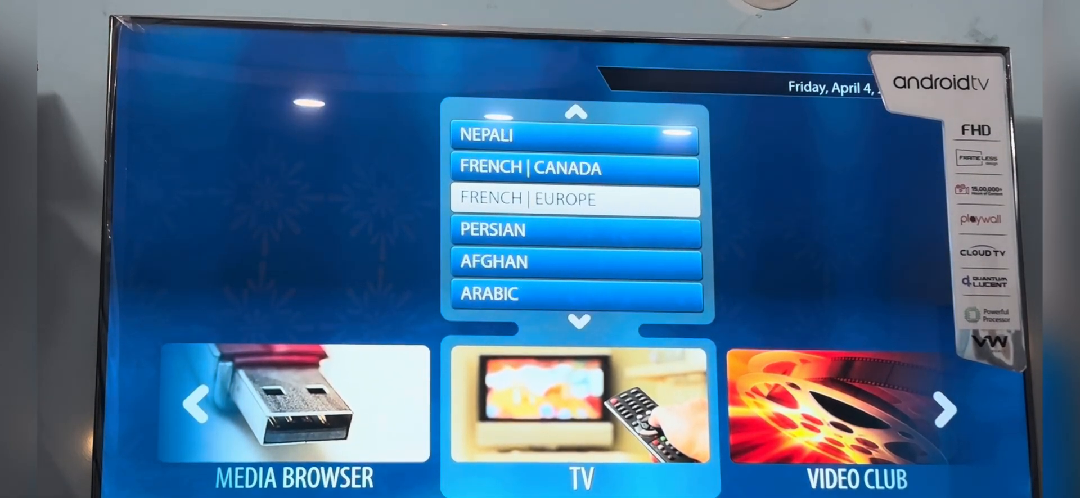
pyautogui.scroll(-3)
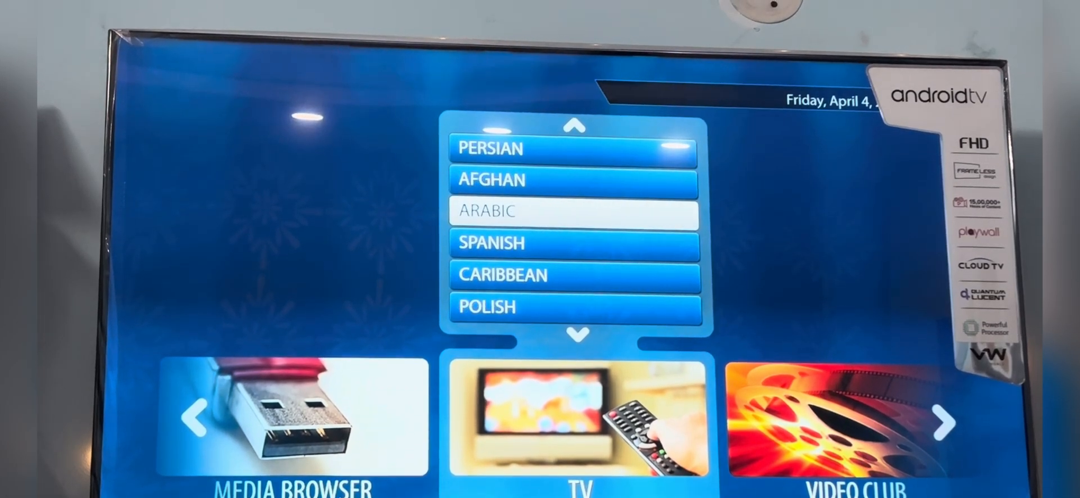
pyautogui.scroll(-3)
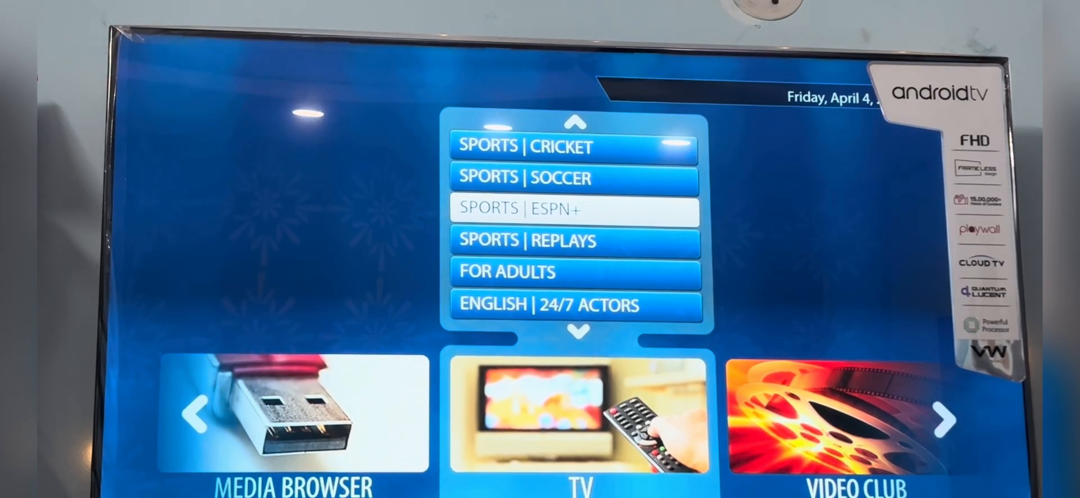
pyautogui.scroll(-3)
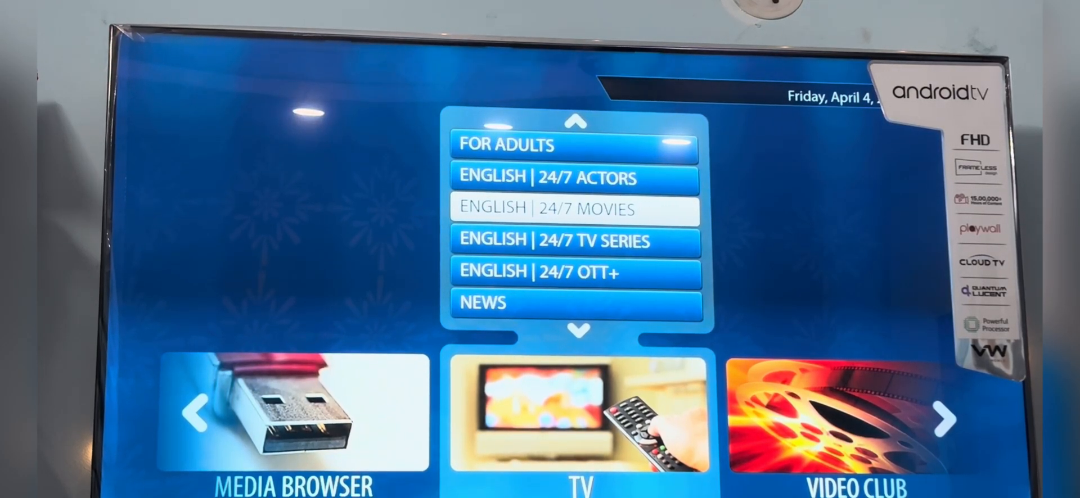
pyautogui.scroll(-3)
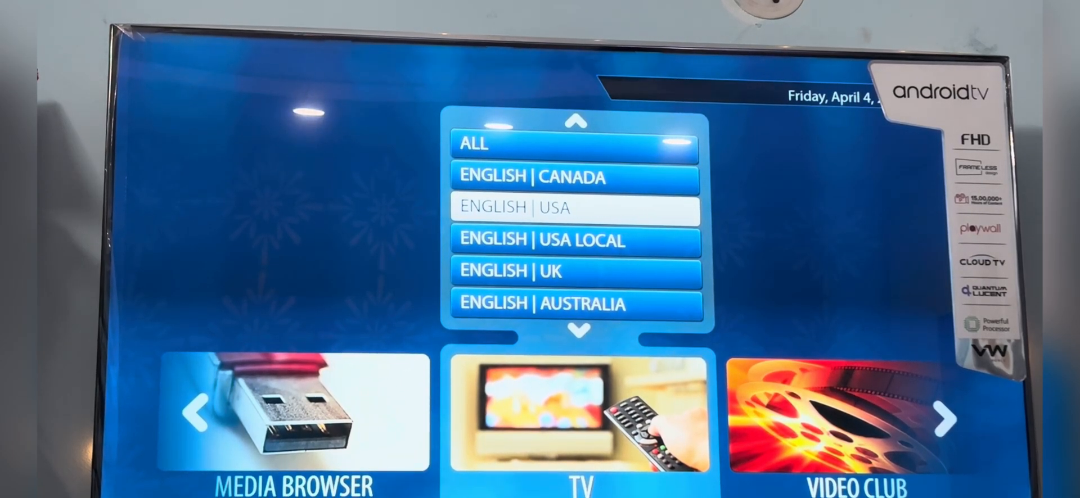
pyautogui.click(574, 207)
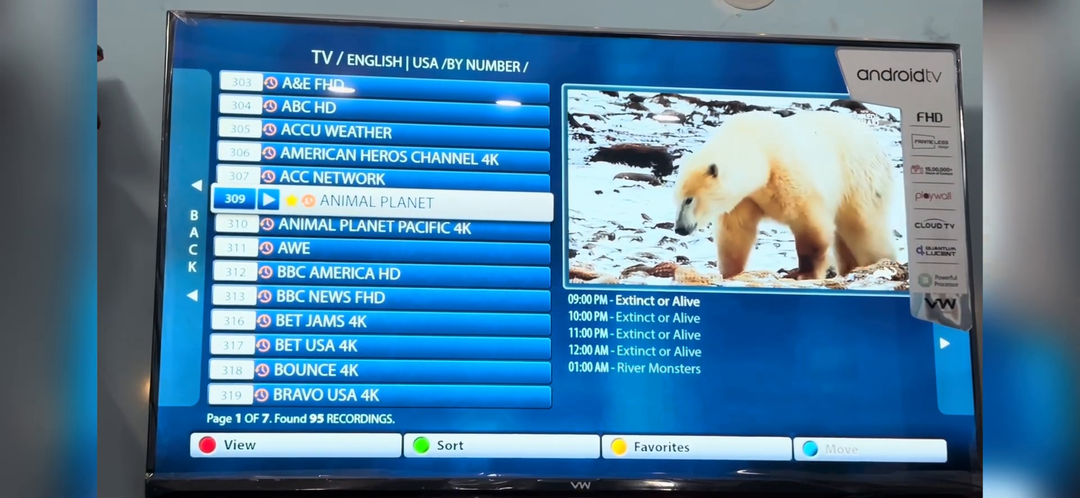
# - Bring up the sorting choices for the English | USA channel list
pyautogui.click(449, 444)
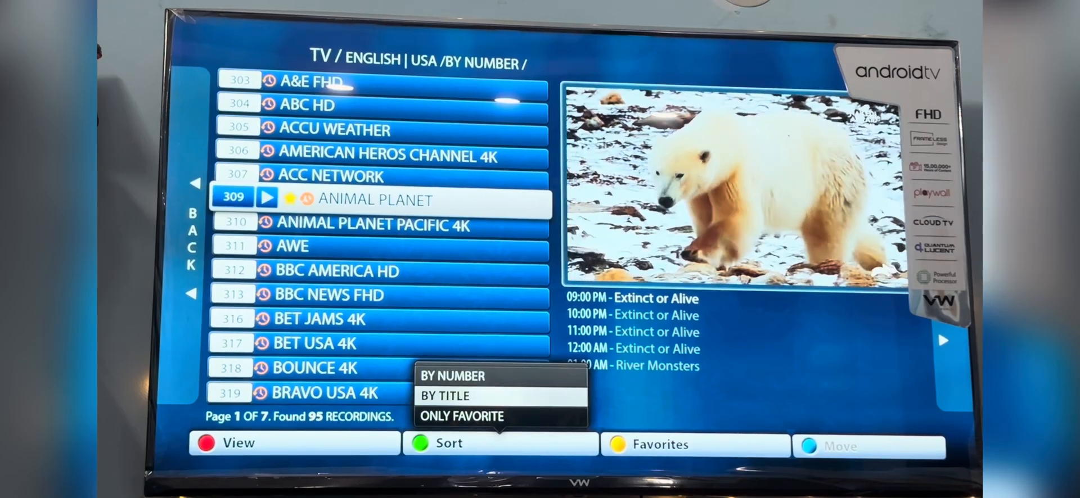
# - Filter English | USA to favourites only (Animal Planet), then switch sorting back to by number
pyautogui.click(461, 416)
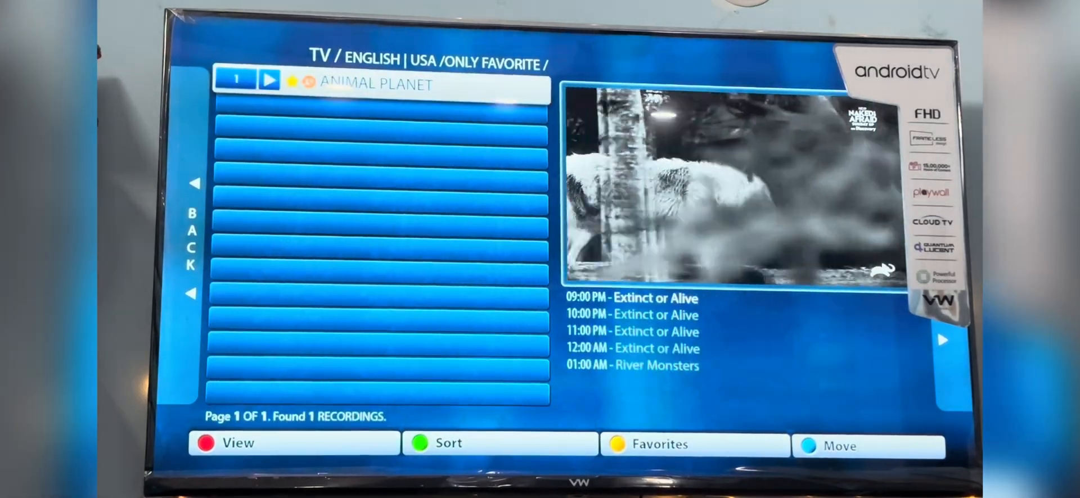
pyautogui.click(448, 442)
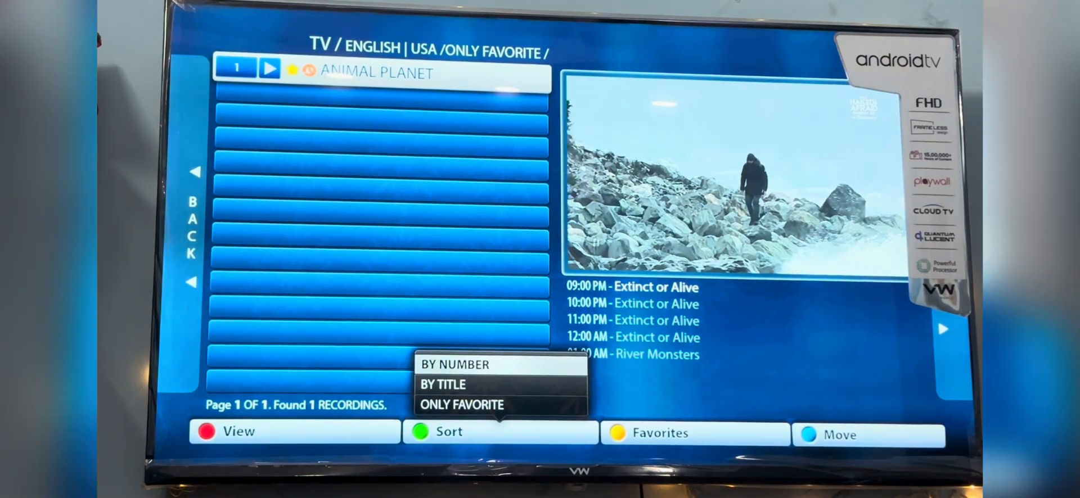
pyautogui.click(454, 365)
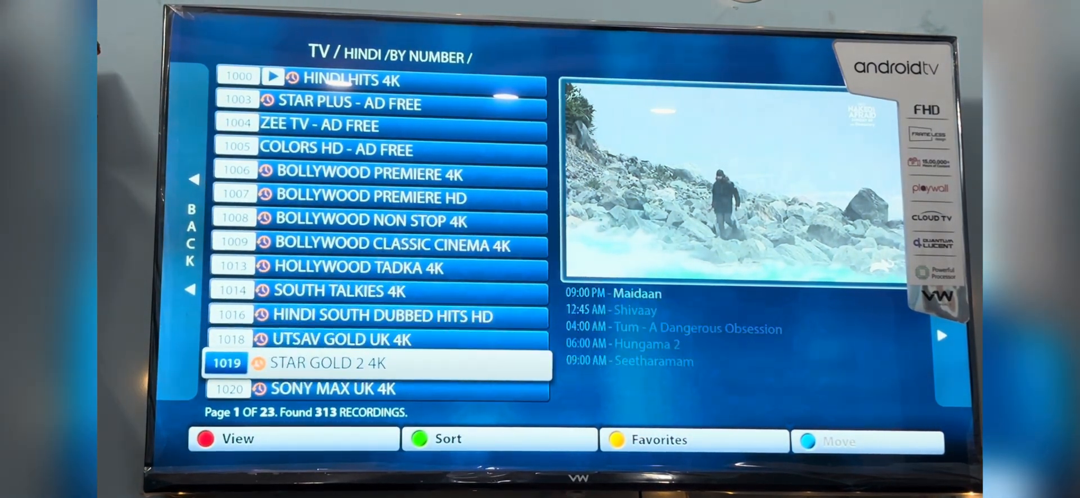
# - Scroll the Hindi channel list down to page 2 and confirm the selection
pyautogui.scroll(-3)
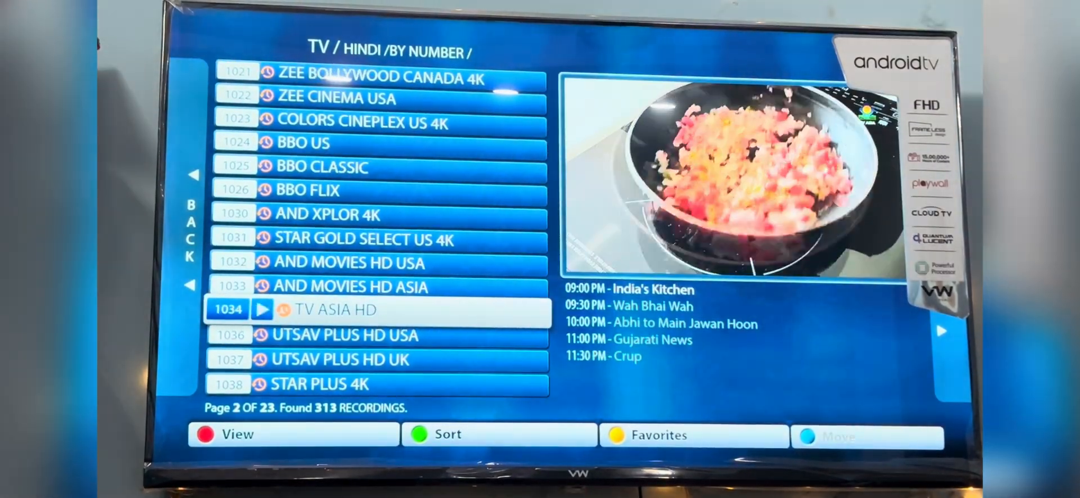
pyautogui.press('enter')
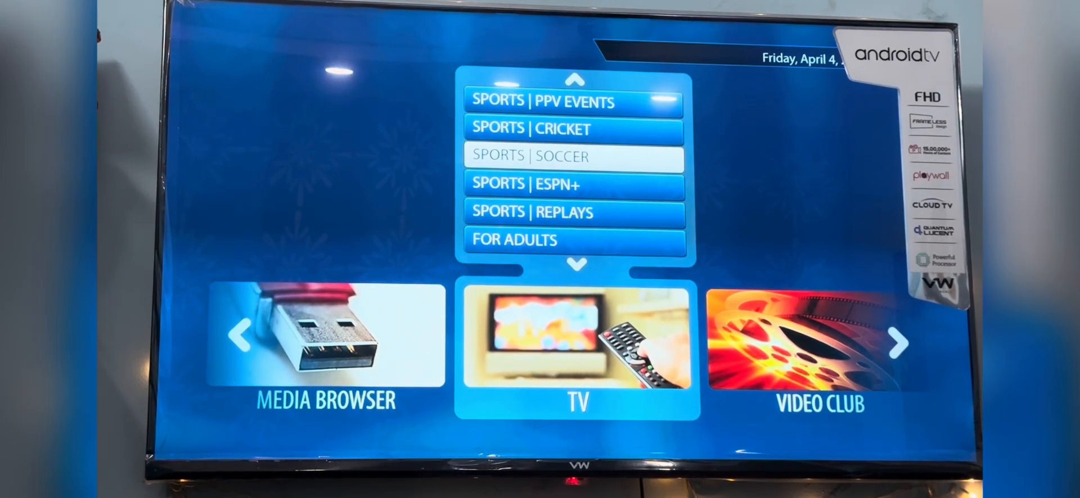
# - Enter Sports | Cricket and move down through the IPL 2025 channels, including English 4K
pyautogui.click(572, 128)
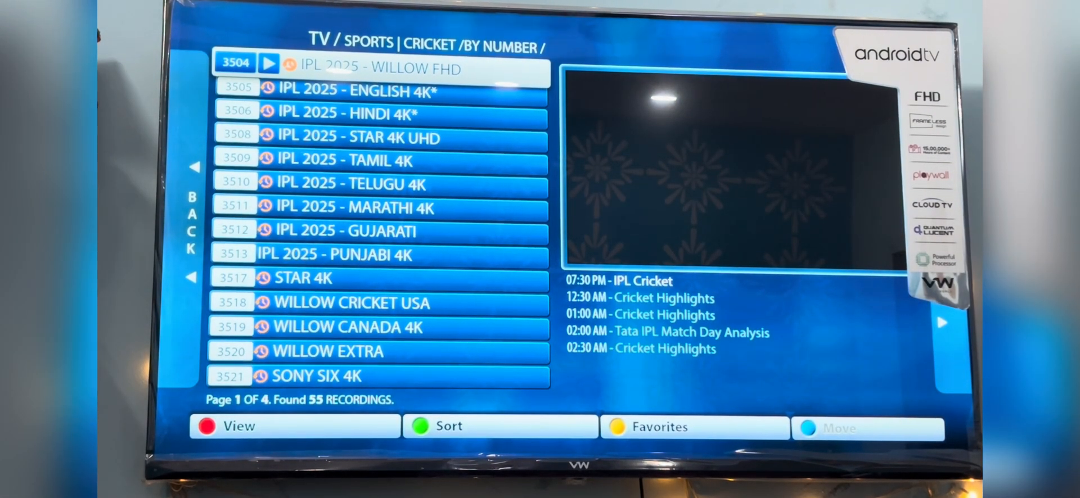
pyautogui.press('Down')
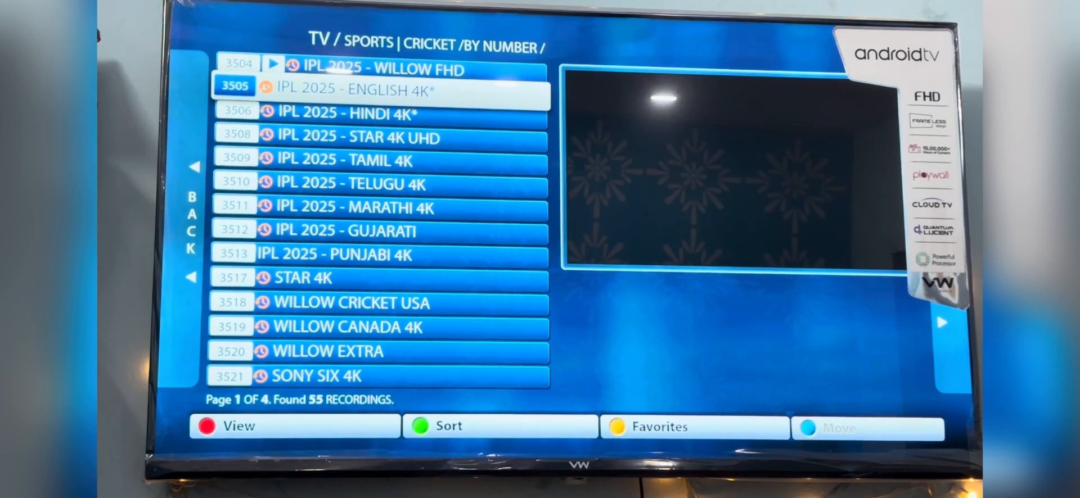
pyautogui.press('down')
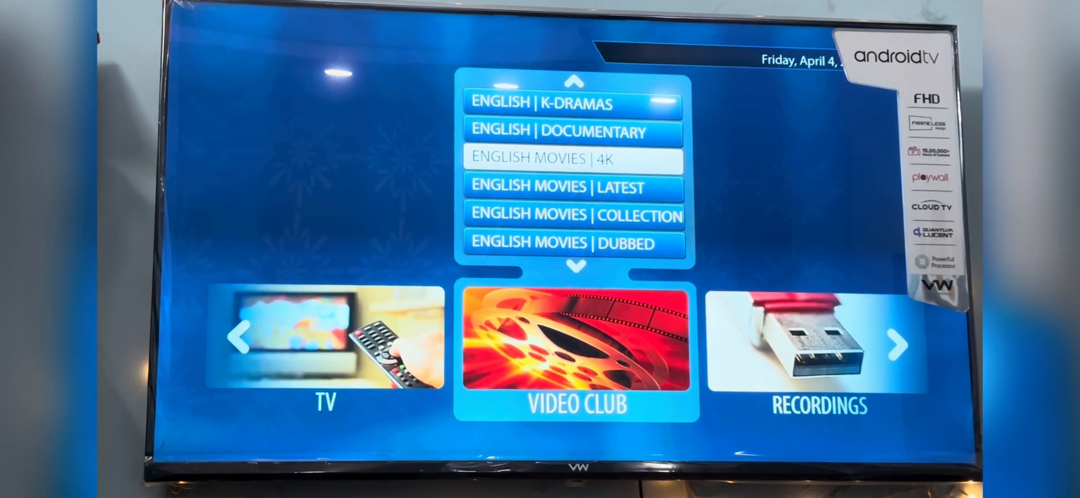
# - Enter English Movies | 4K and move down its titles to Mcveigh 4K
pyautogui.click(575, 159)
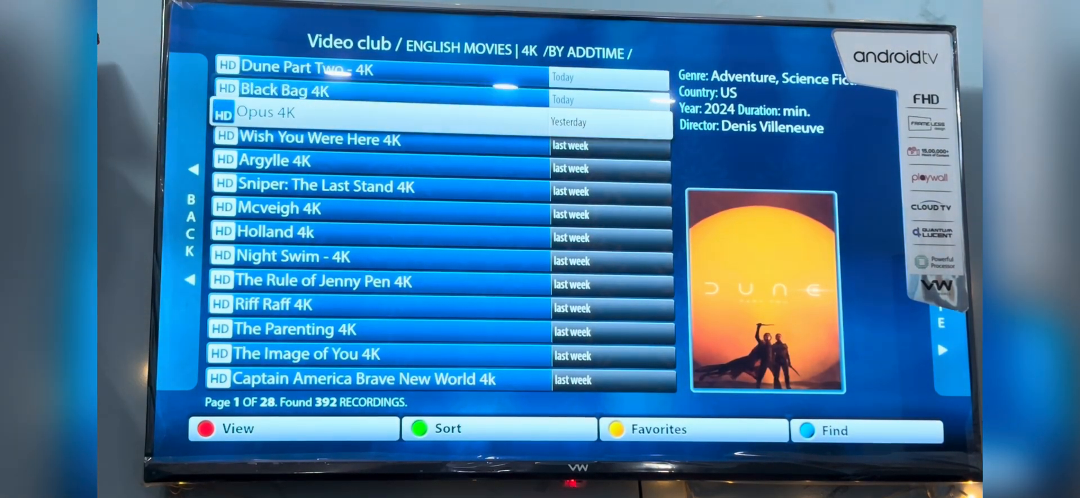
pyautogui.press('Down')
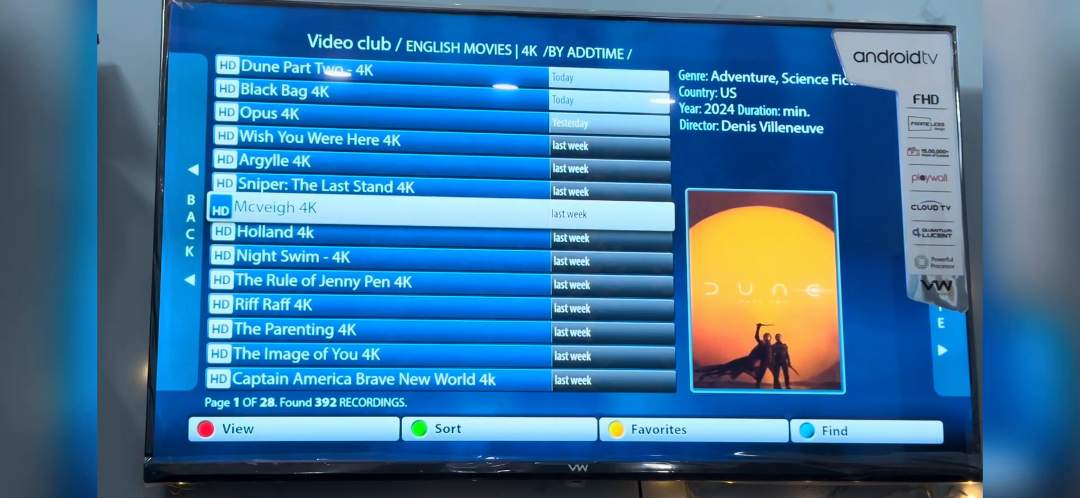
pyautogui.press('down')
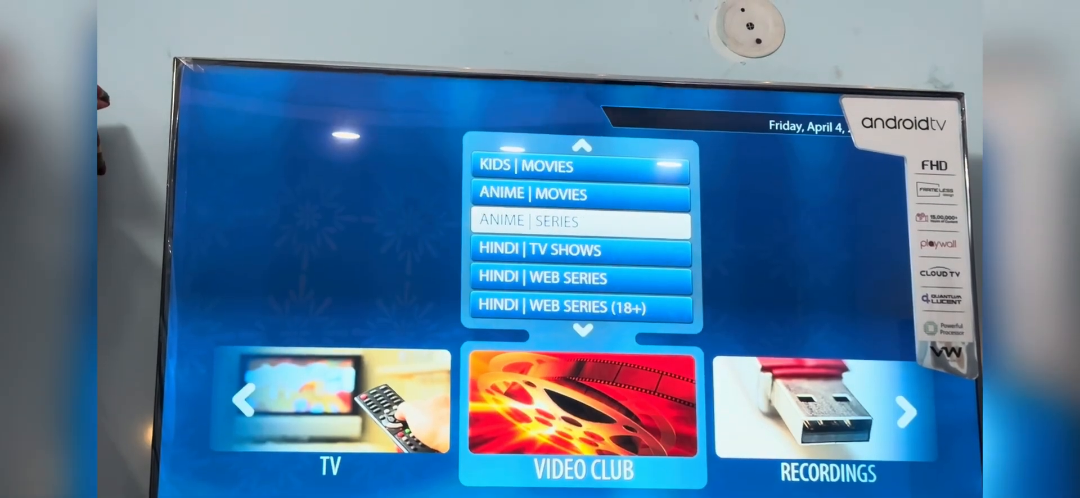
# - Enter a Video Club series category and select Kill Dill - The Heartbreak Club
pyautogui.click(580, 278)
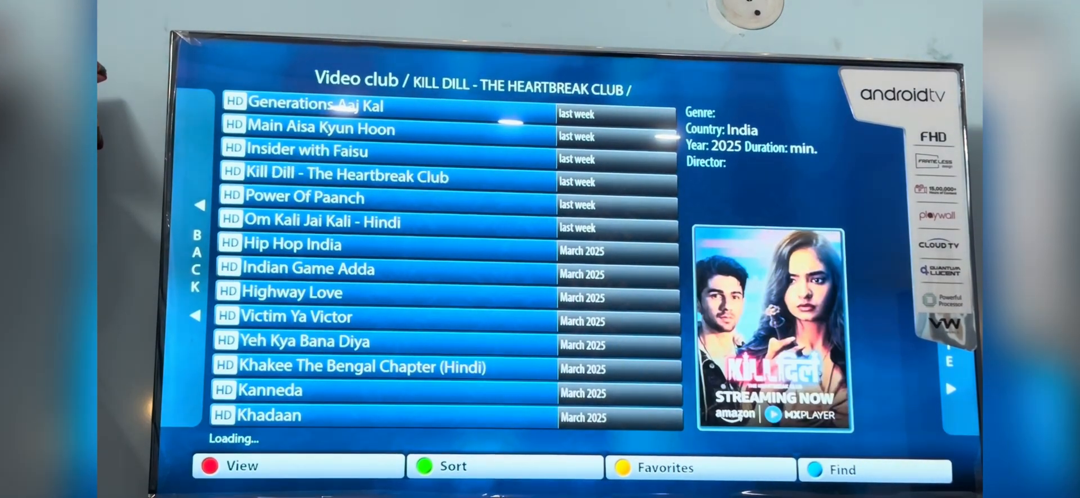
pyautogui.click(343, 177)
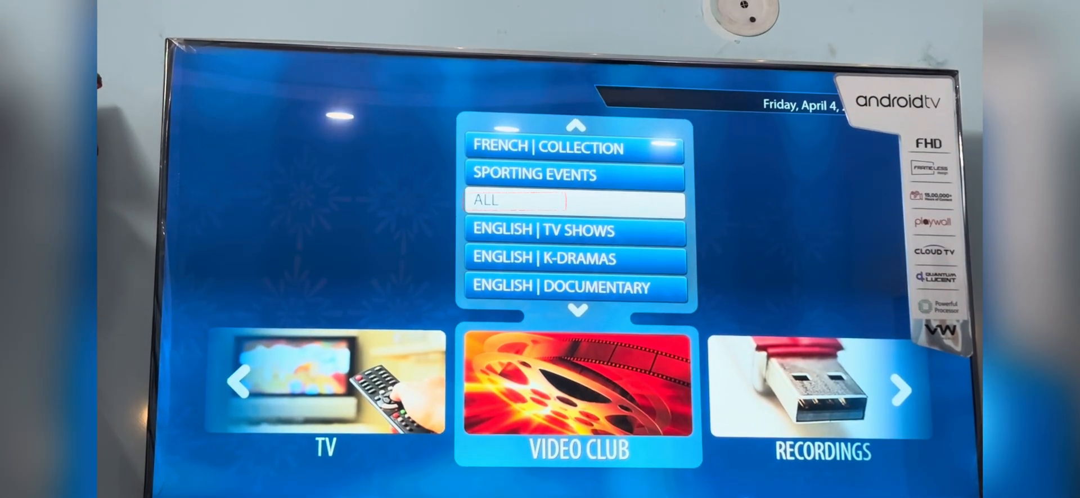
# - Search Video Club ALL for 'Mo' and select Money Heist (S01-05) from the 12 results
pyautogui.click(575, 200)
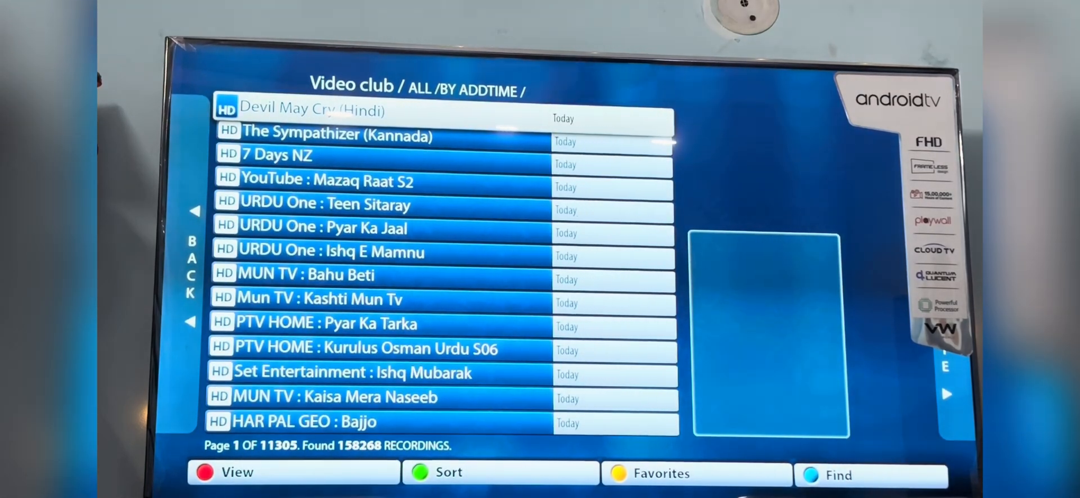
pyautogui.click(836, 475)
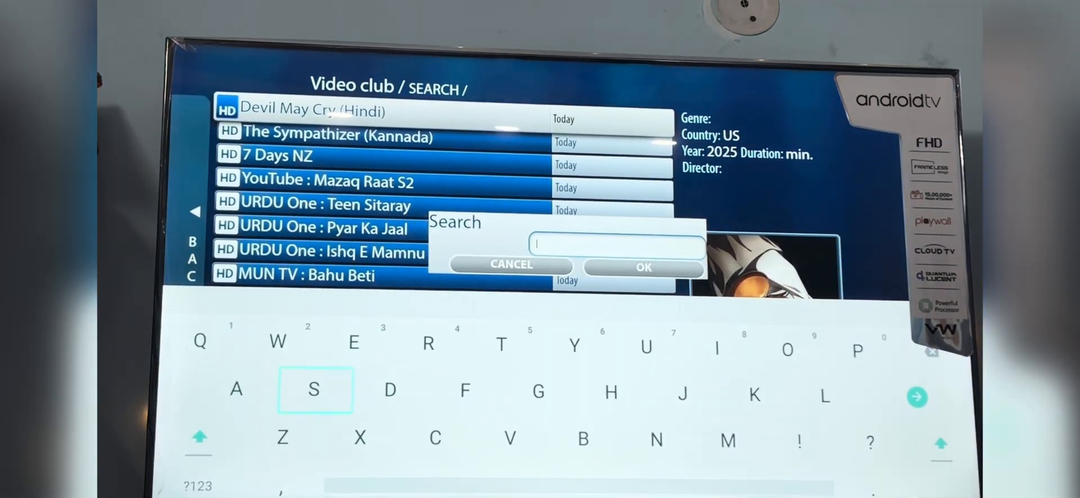
pyautogui.write('Mo')
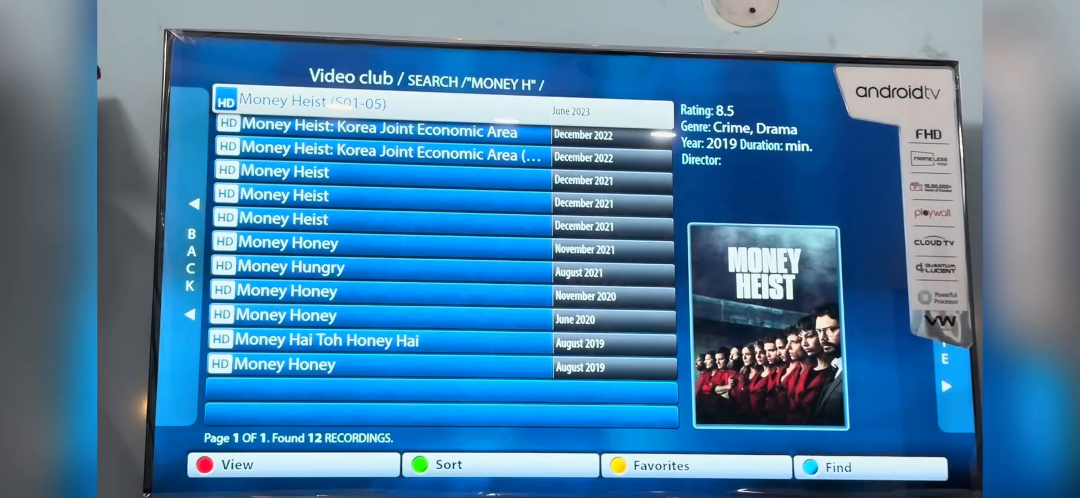
pyautogui.click(311, 102)
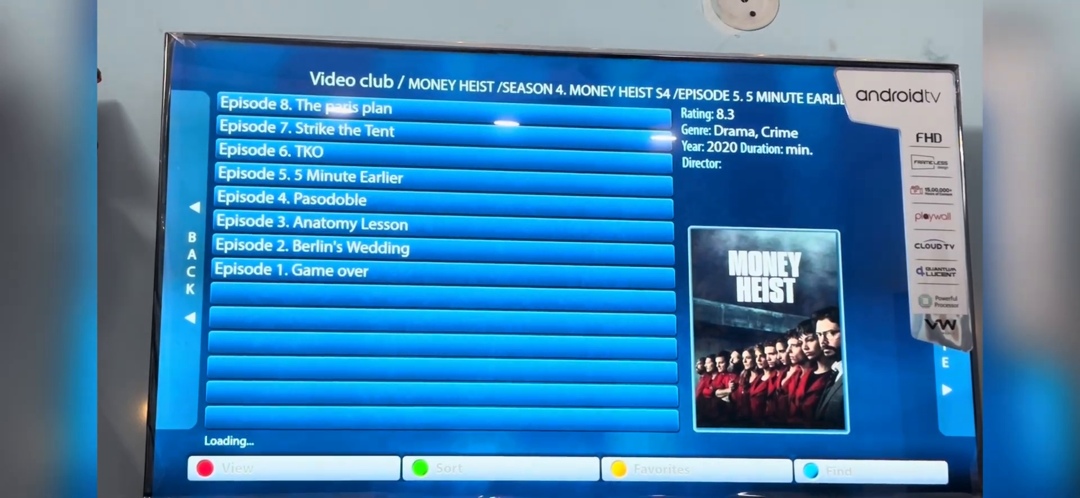